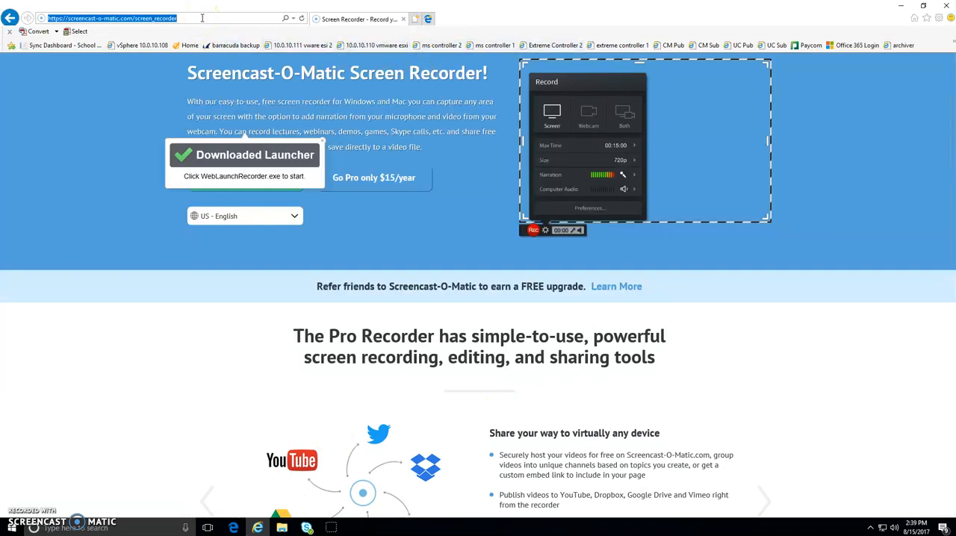
Enter the address www-k6.thinkcentral.com/ to load the school district homepage.
type("www-k6.thinkcentral.com/")
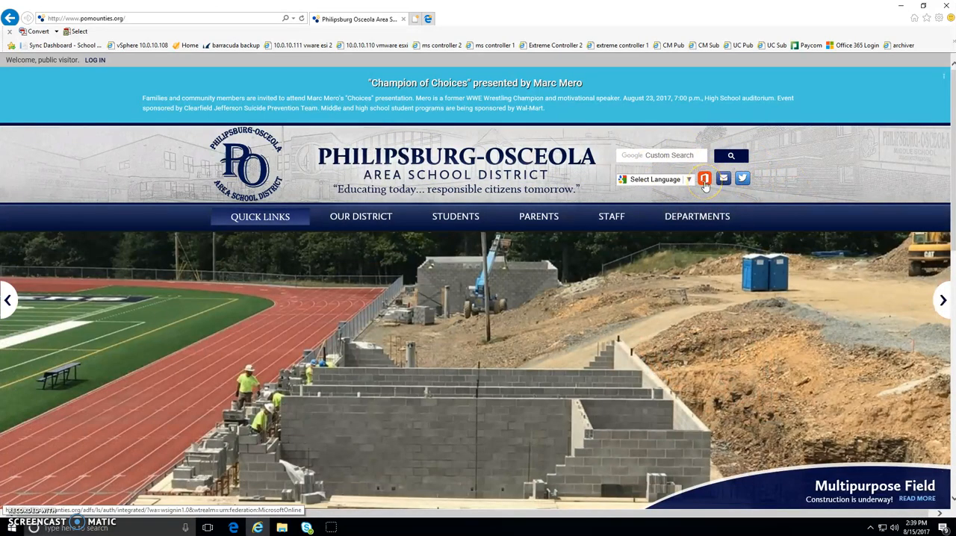
Sign in to the district's Office 365 via Windows Security with the network password.
left_click(705, 179)
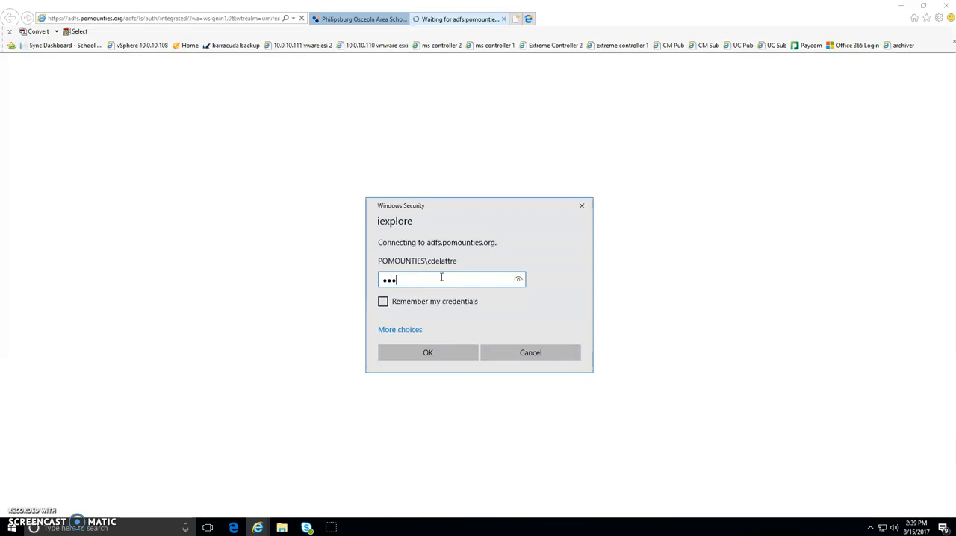
type("••")
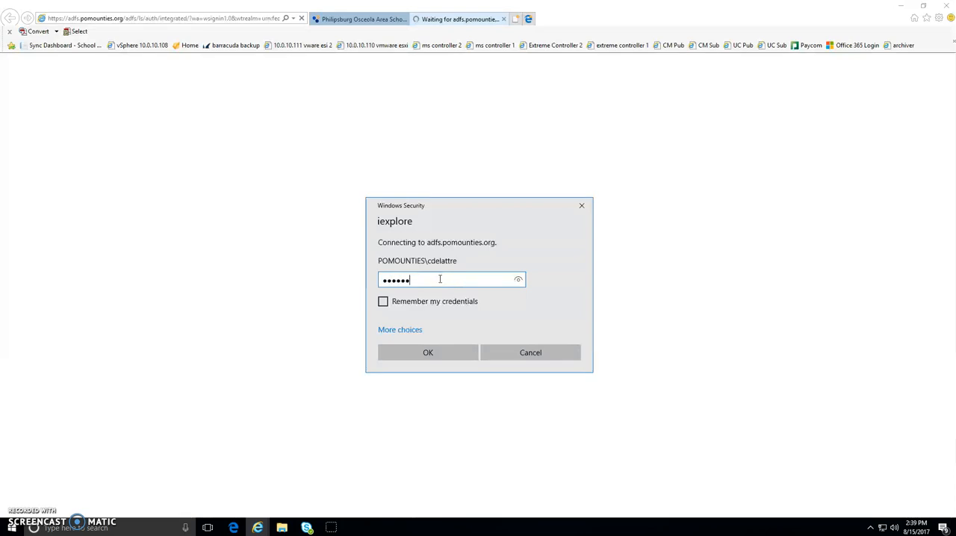
left_click(428, 353)
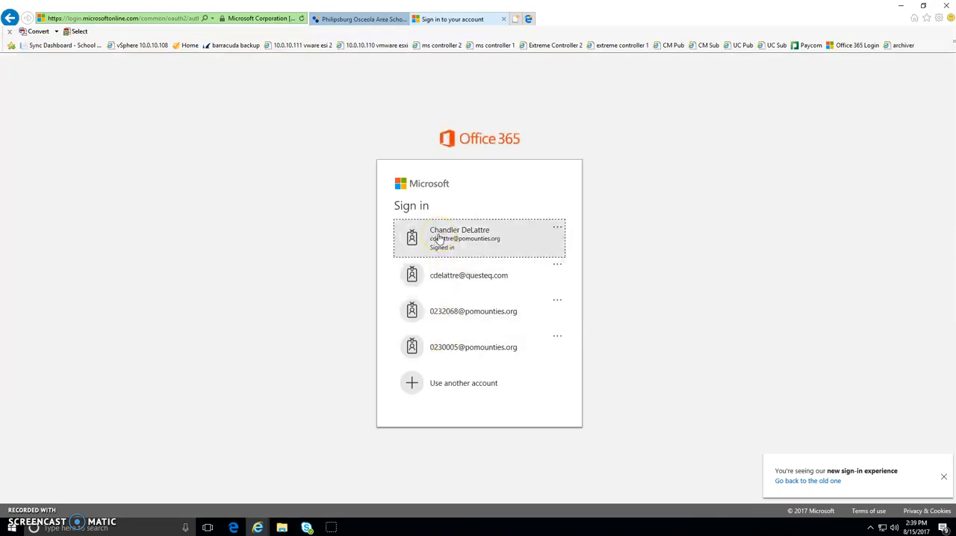
mouse_move(464, 209)
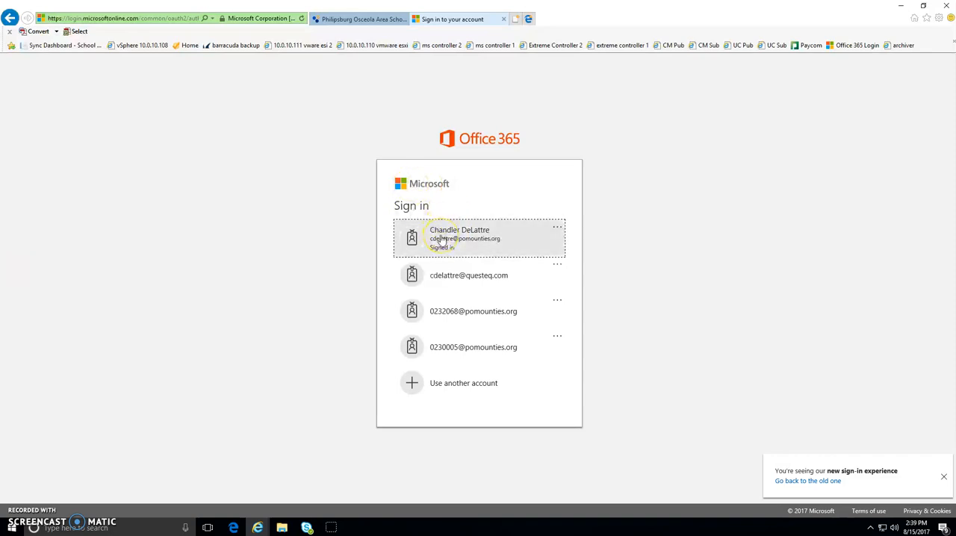
Choose the already signed-in school account to load the Outlook web inbox.
left_click(478, 237)
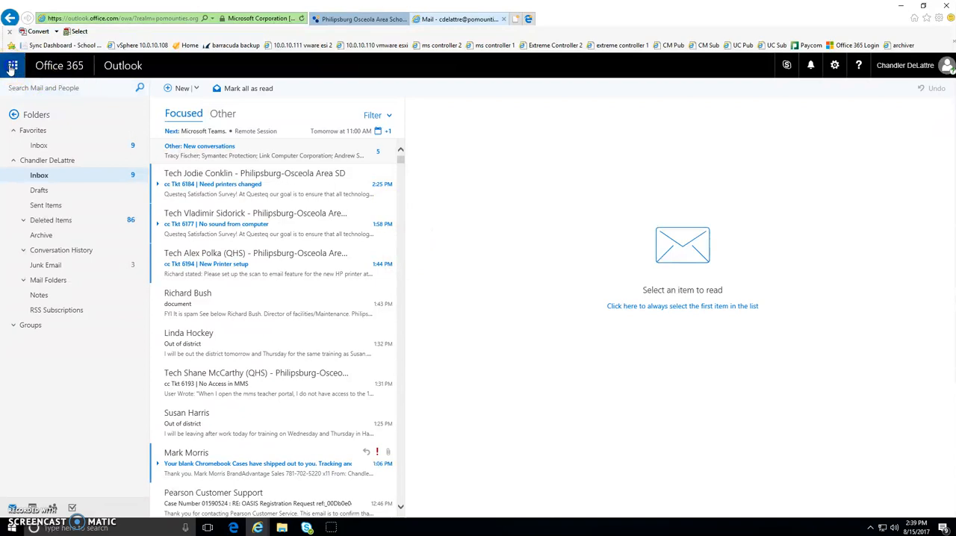
Switch to the Teams web app, download the desktop app installer and save the file.
left_click(12, 66)
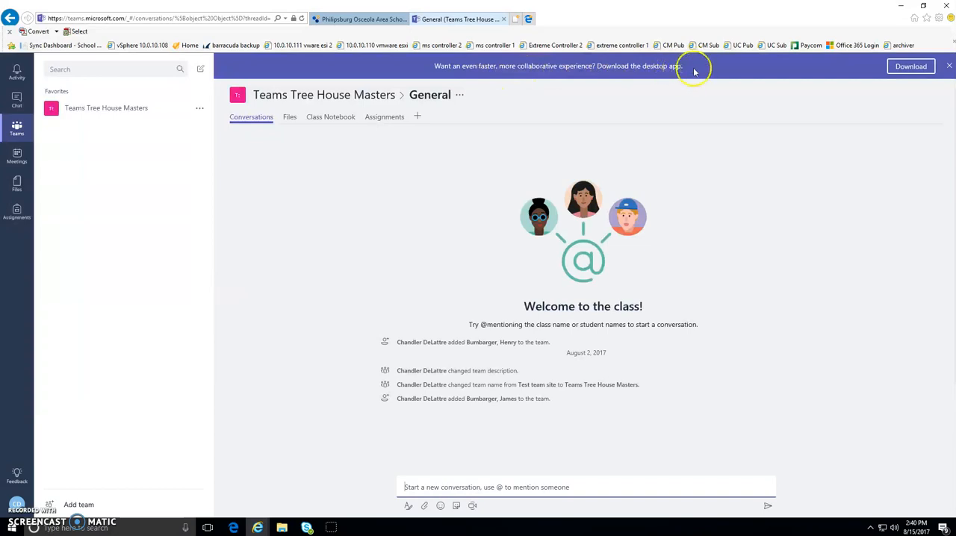
mouse_move(910, 66)
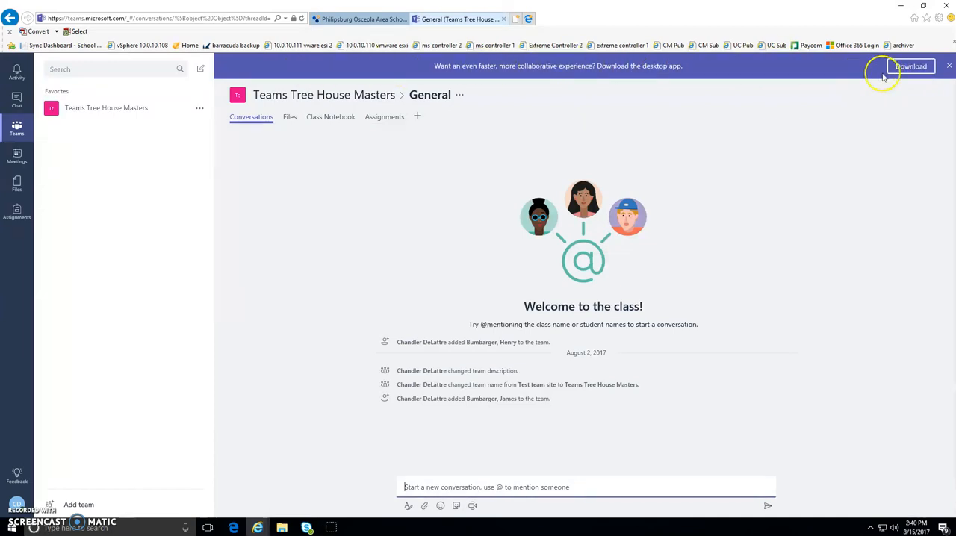
left_click(911, 66)
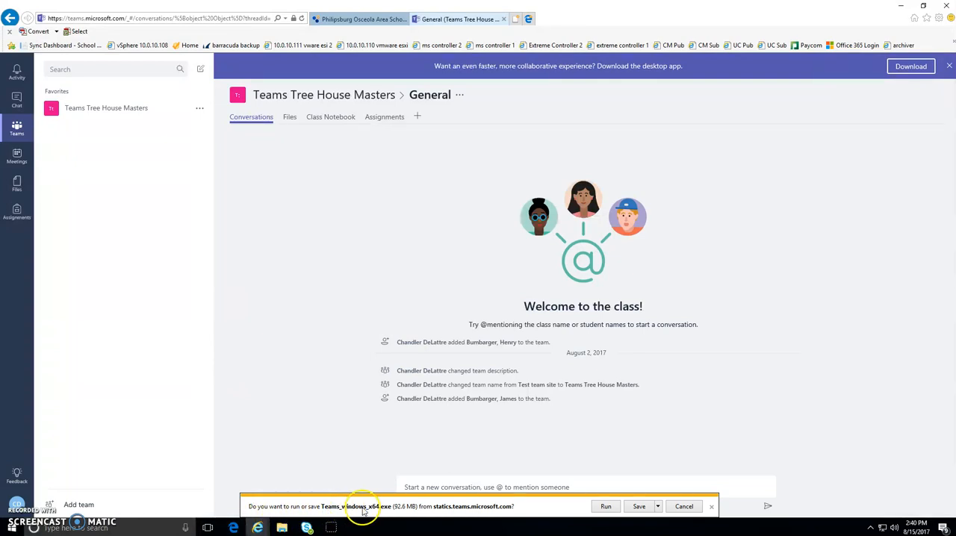
mouse_move(650, 507)
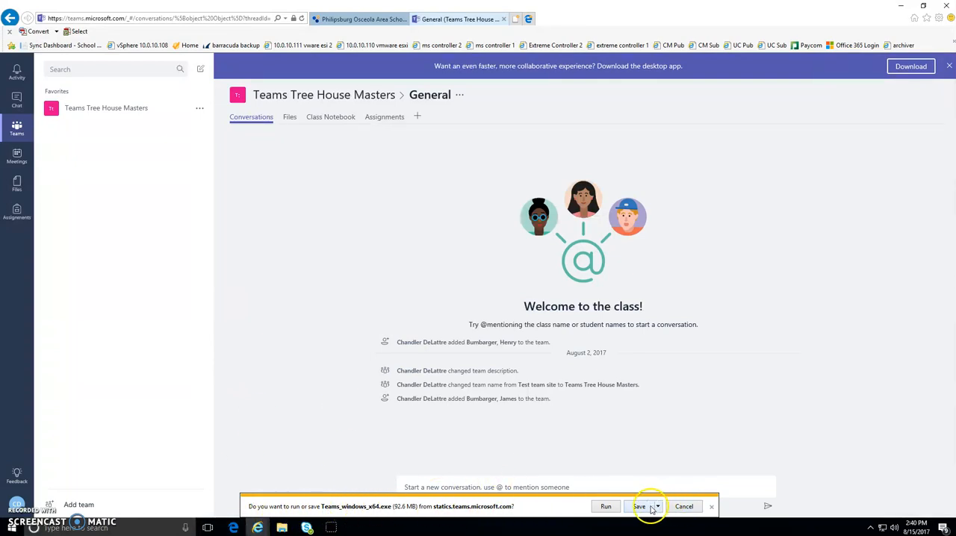
left_click(639, 507)
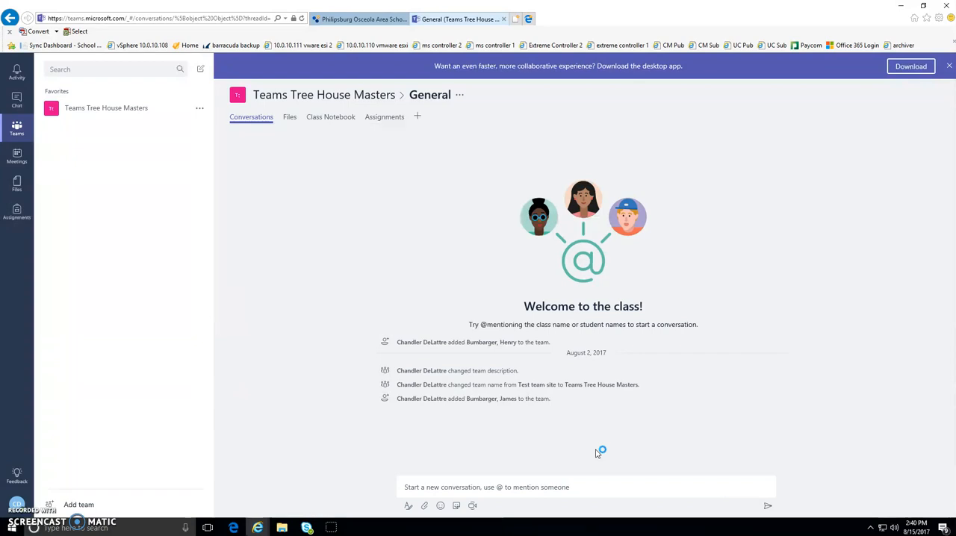
mouse_move(598, 454)
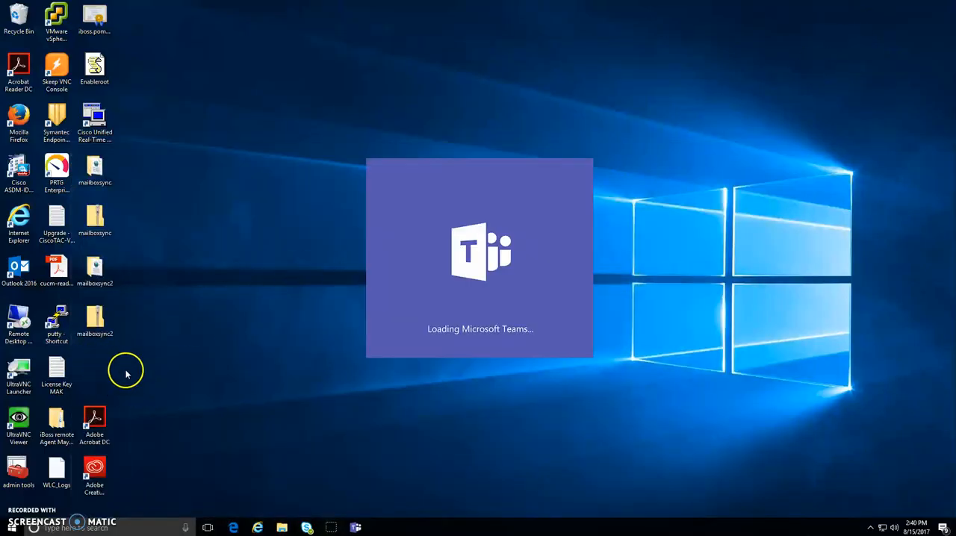
mouse_move(501, 306)
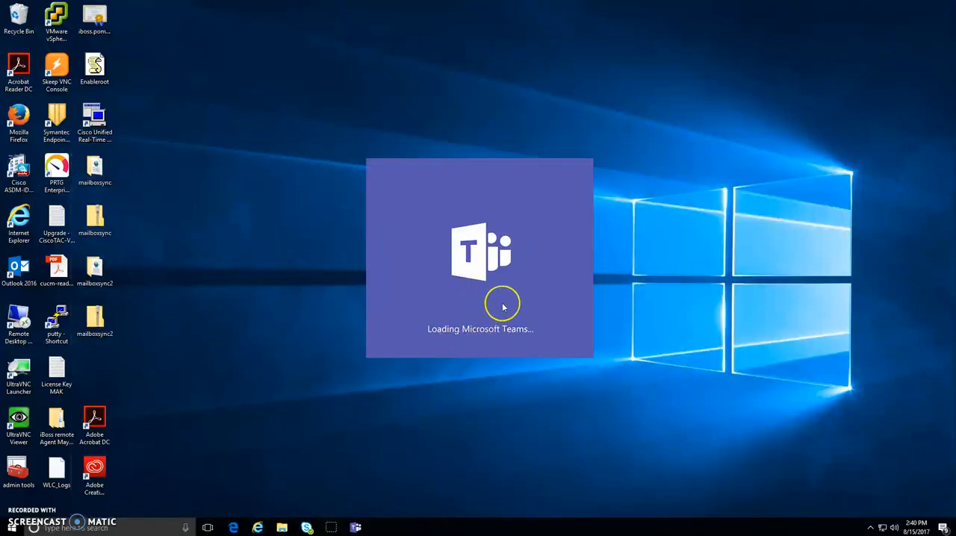
mouse_move(454, 334)
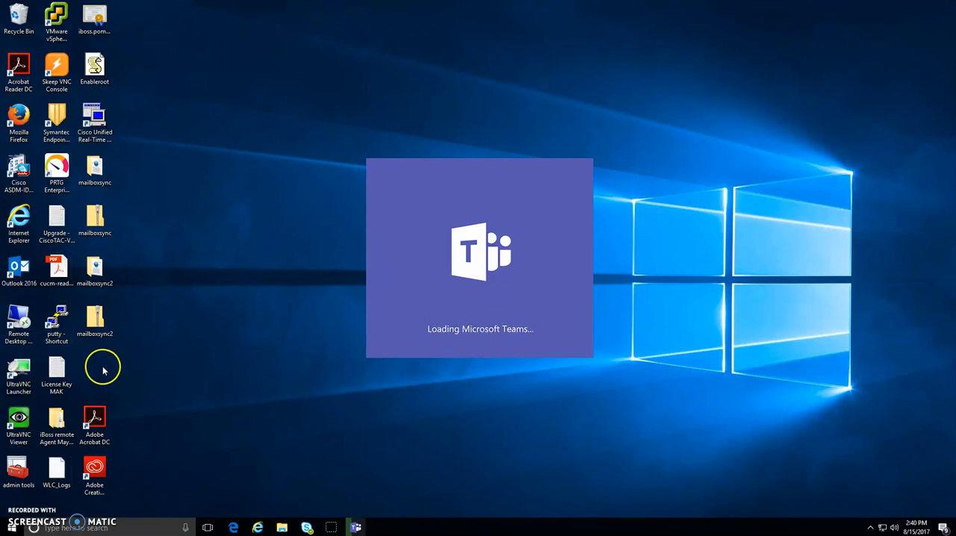
mouse_move(133, 370)
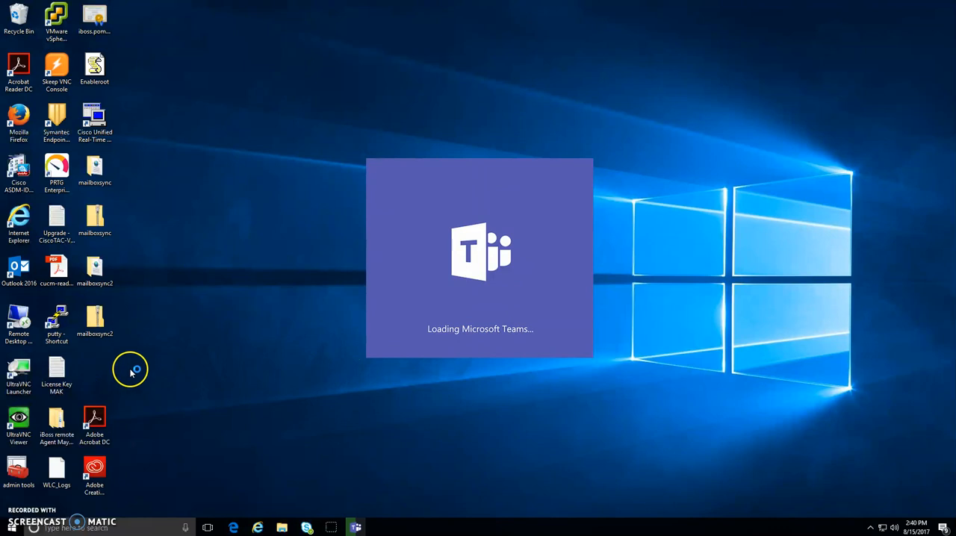
mouse_move(353, 385)
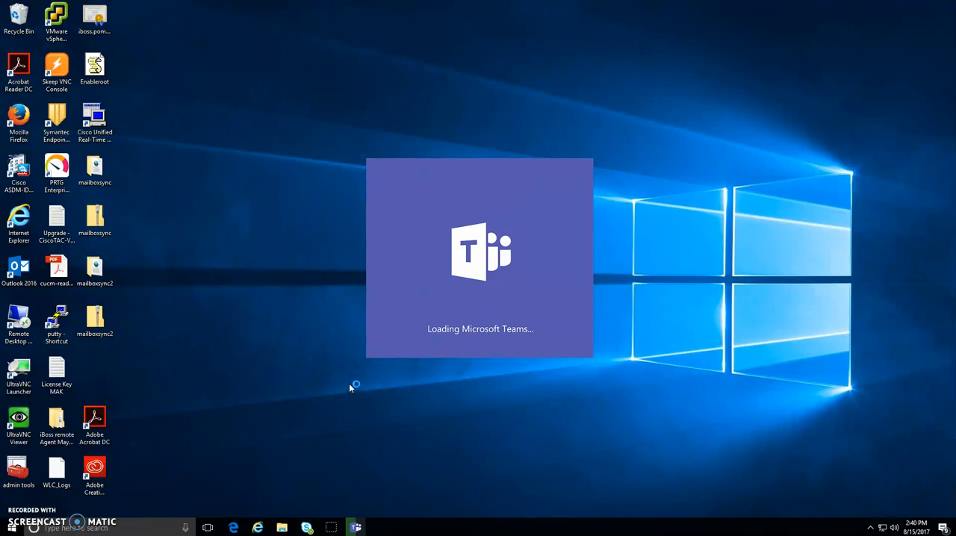
mouse_move(307, 360)
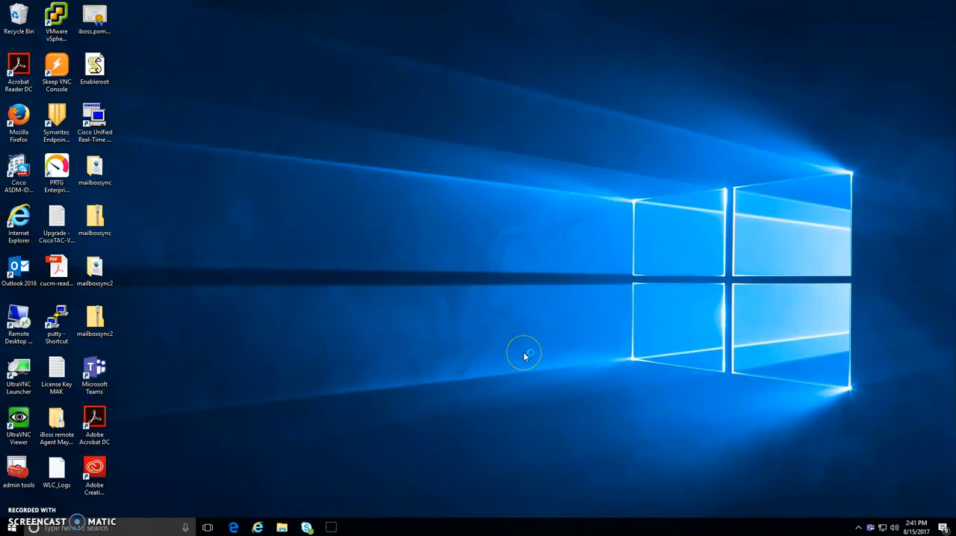
Launch the installed Microsoft Teams app from its desktop shortcut.
double_click(94, 371)
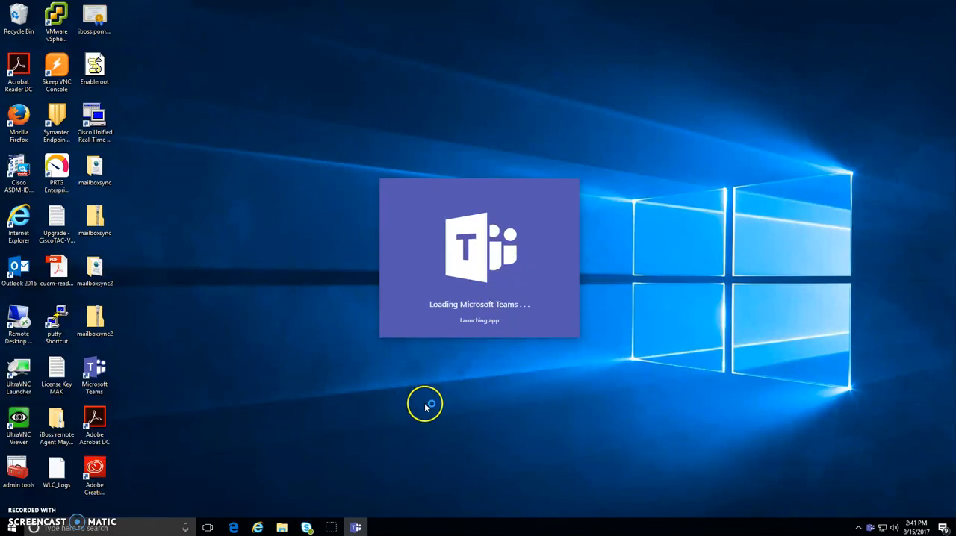
mouse_move(475, 405)
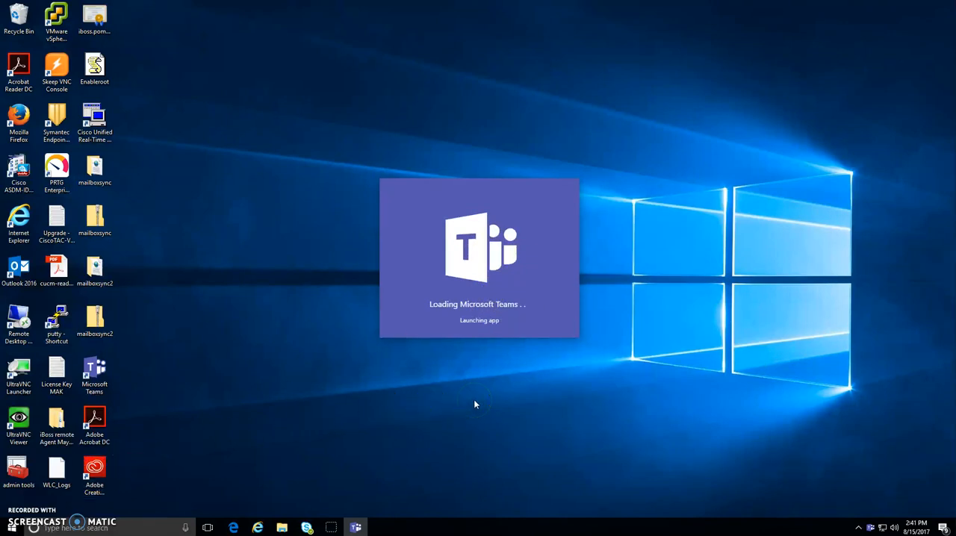